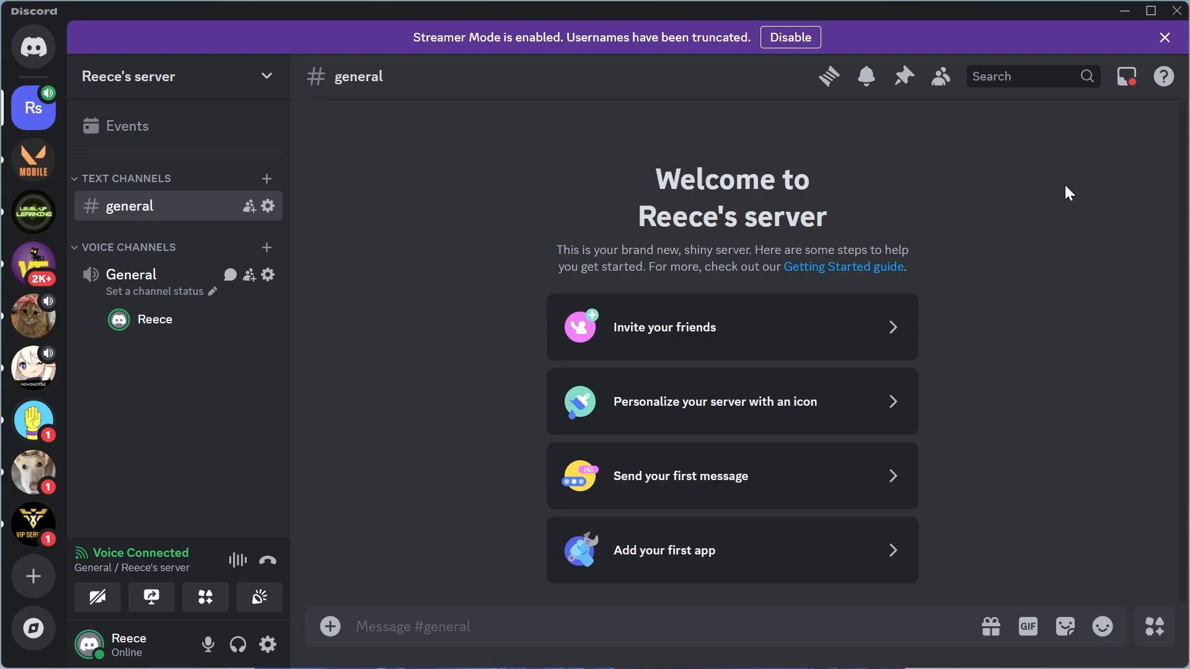
{"action": "mouse_move", "coordinate": [365, 205]}
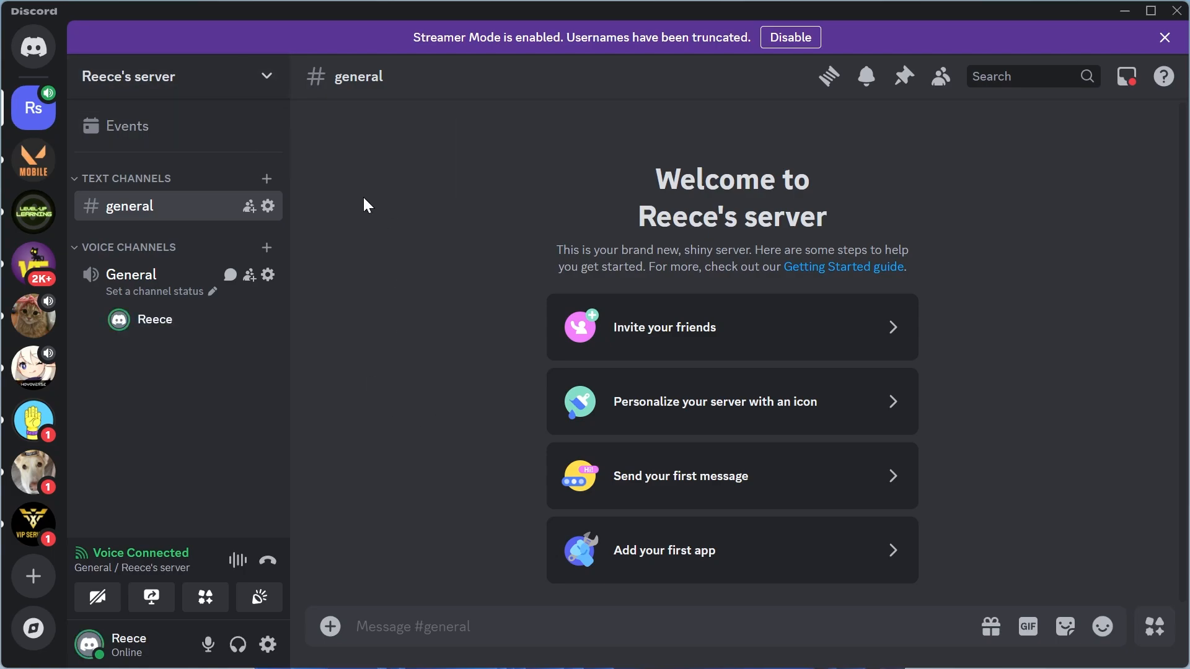
{"action": "mouse_move", "coordinate": [542, 202]}
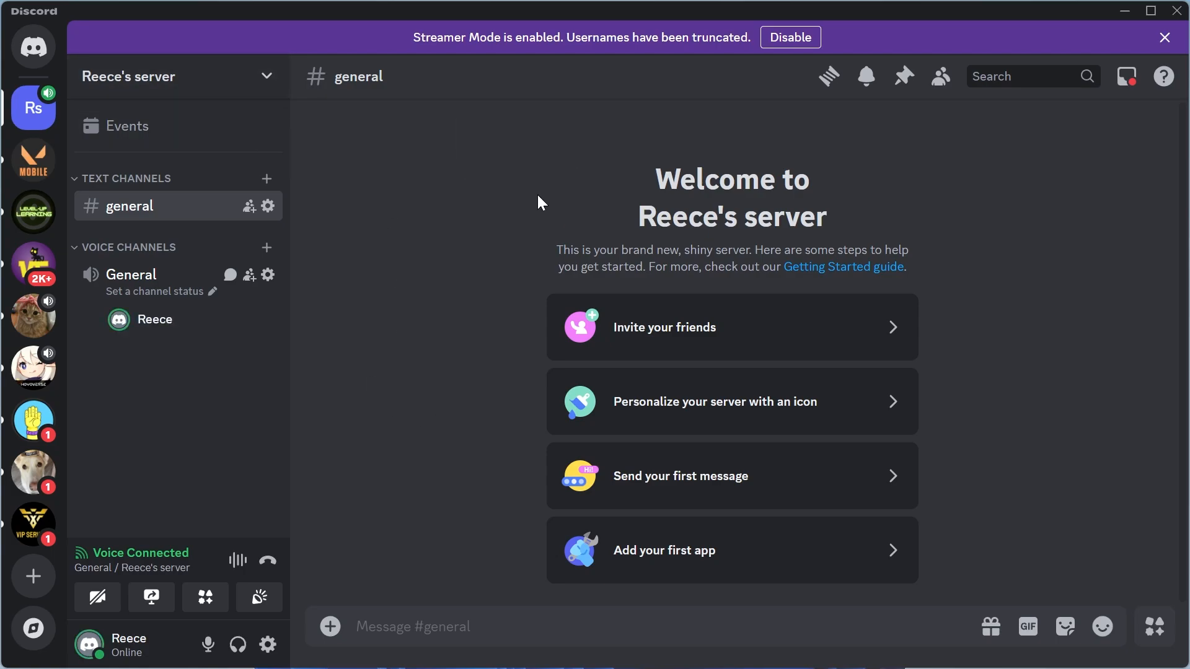
{"action": "mouse_move", "coordinate": [336, 381]}
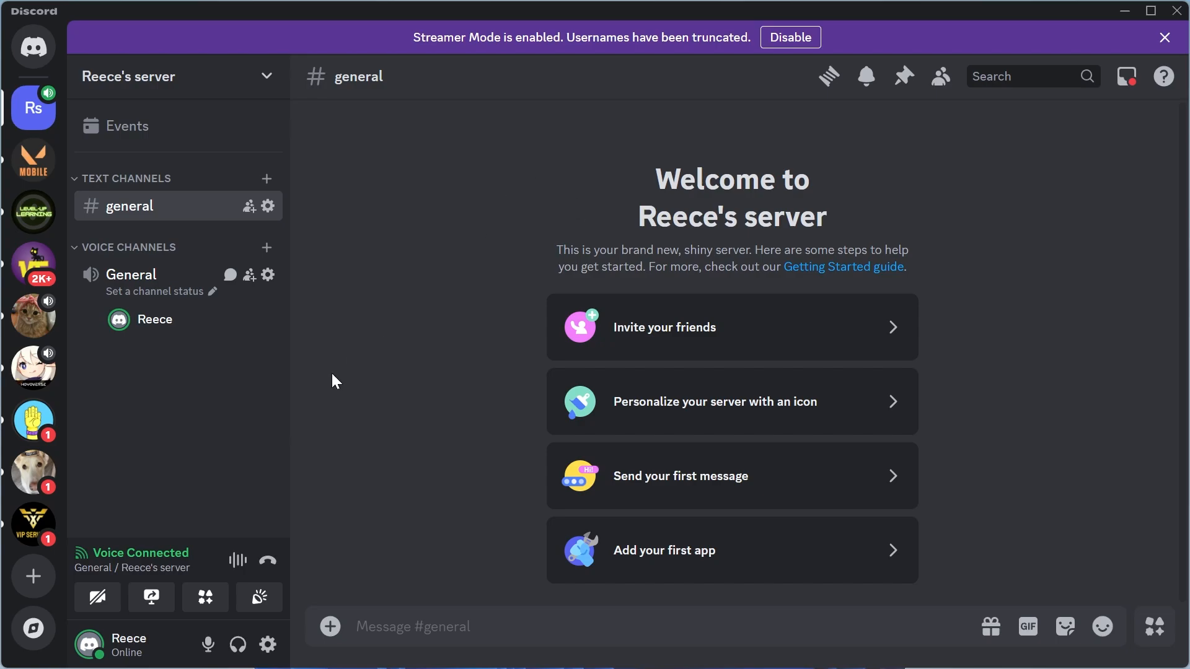
{"action": "mouse_move", "coordinate": [151, 597]}
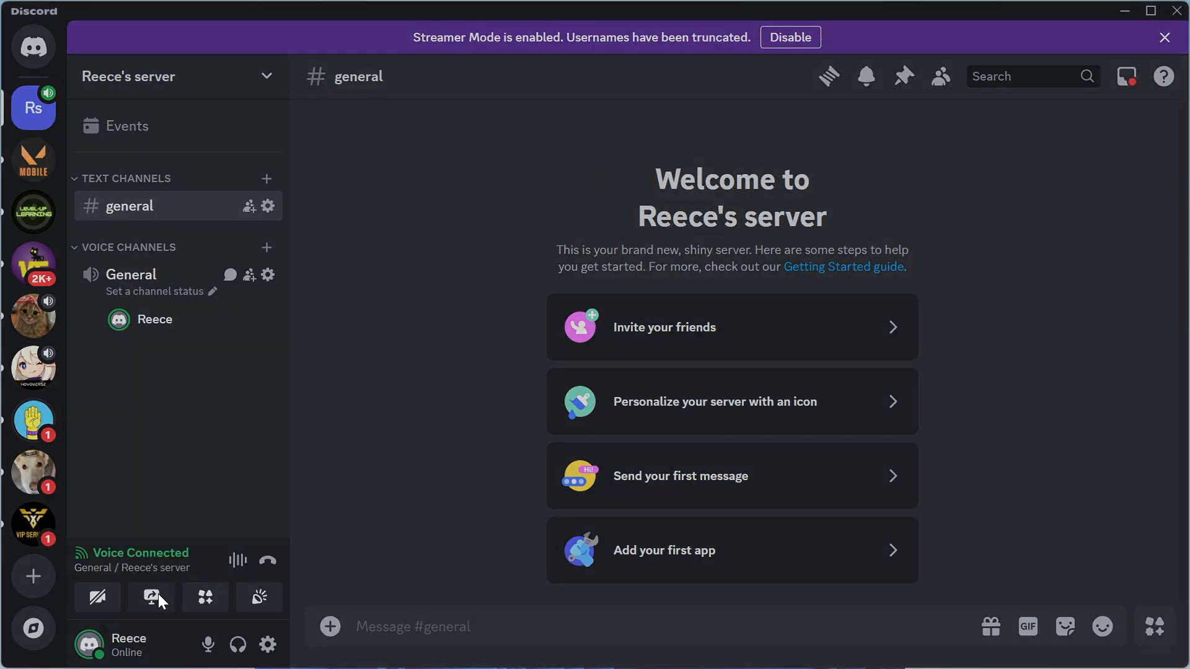
Step: Set the stream source to the entire Screen 1 in the screen-share setup, then close it
{"action": "left_click", "coordinate": [151, 597]}
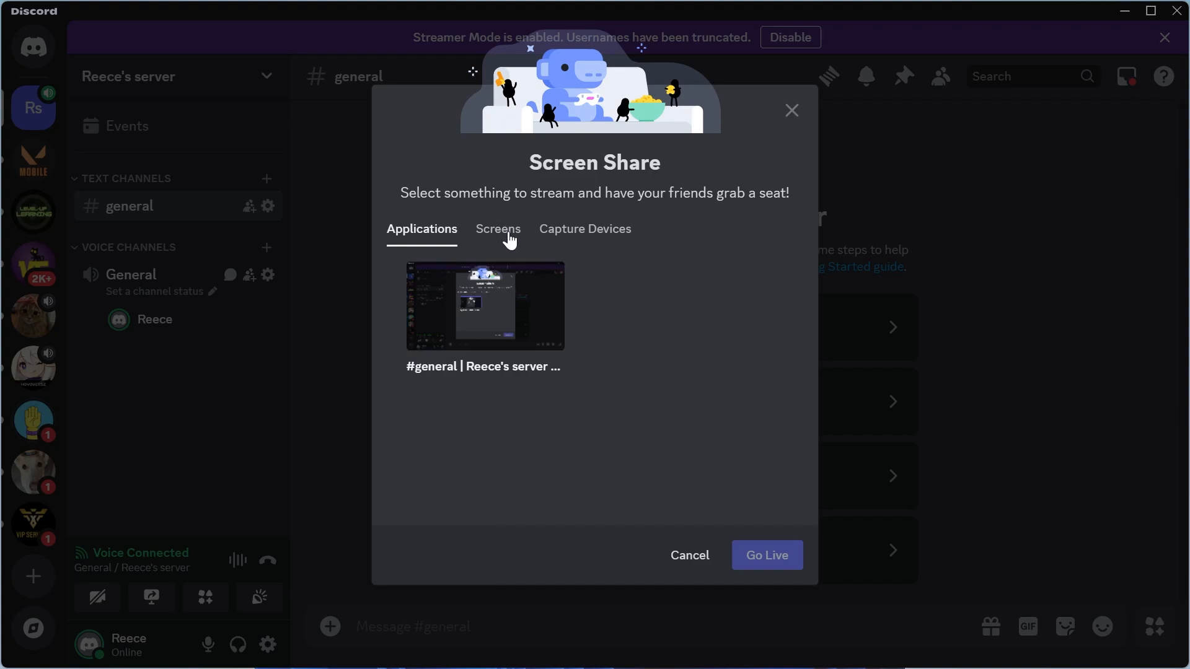
{"action": "left_click", "coordinate": [499, 229]}
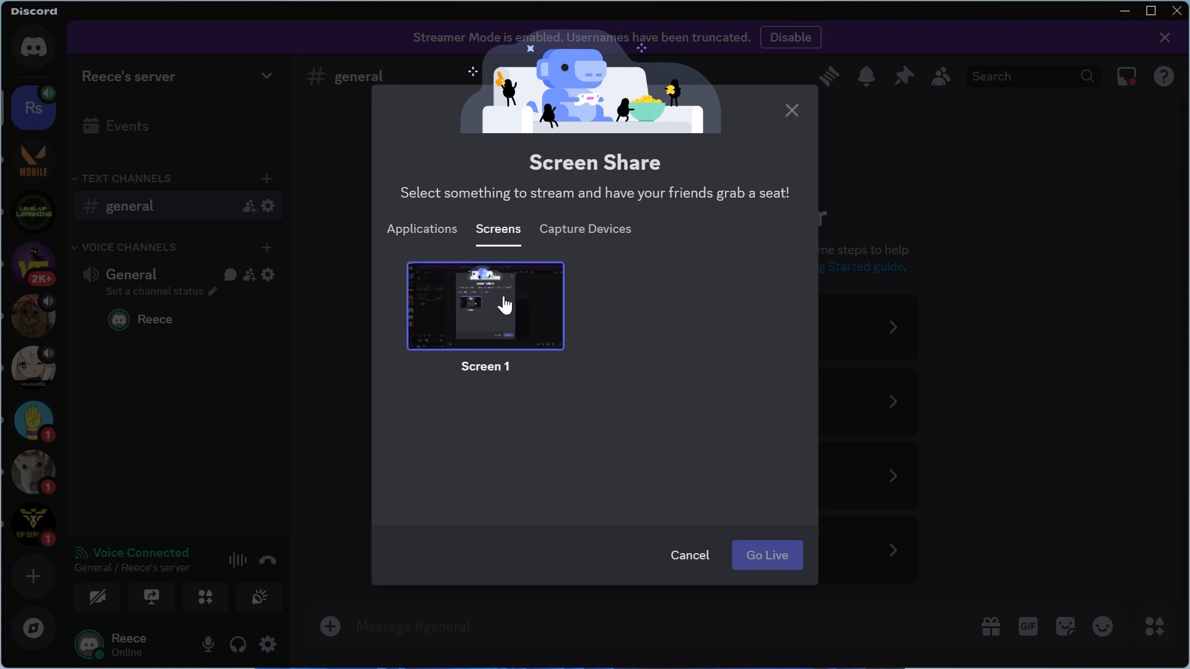
{"action": "left_click", "coordinate": [485, 306]}
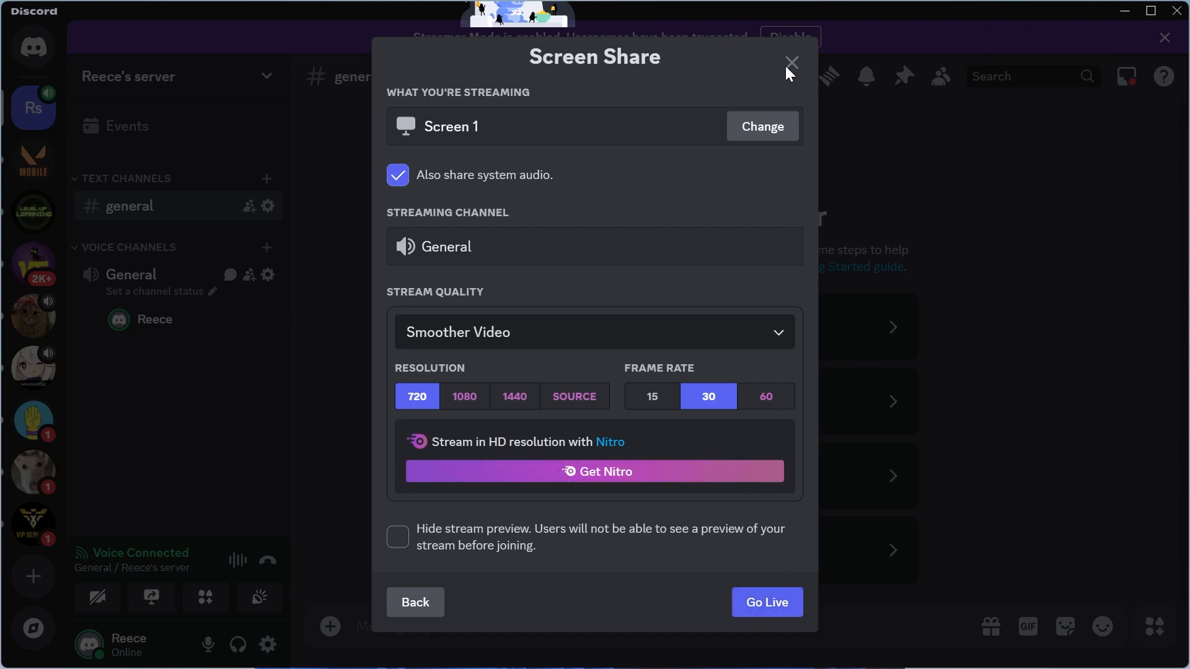
{"action": "mouse_move", "coordinate": [871, 444]}
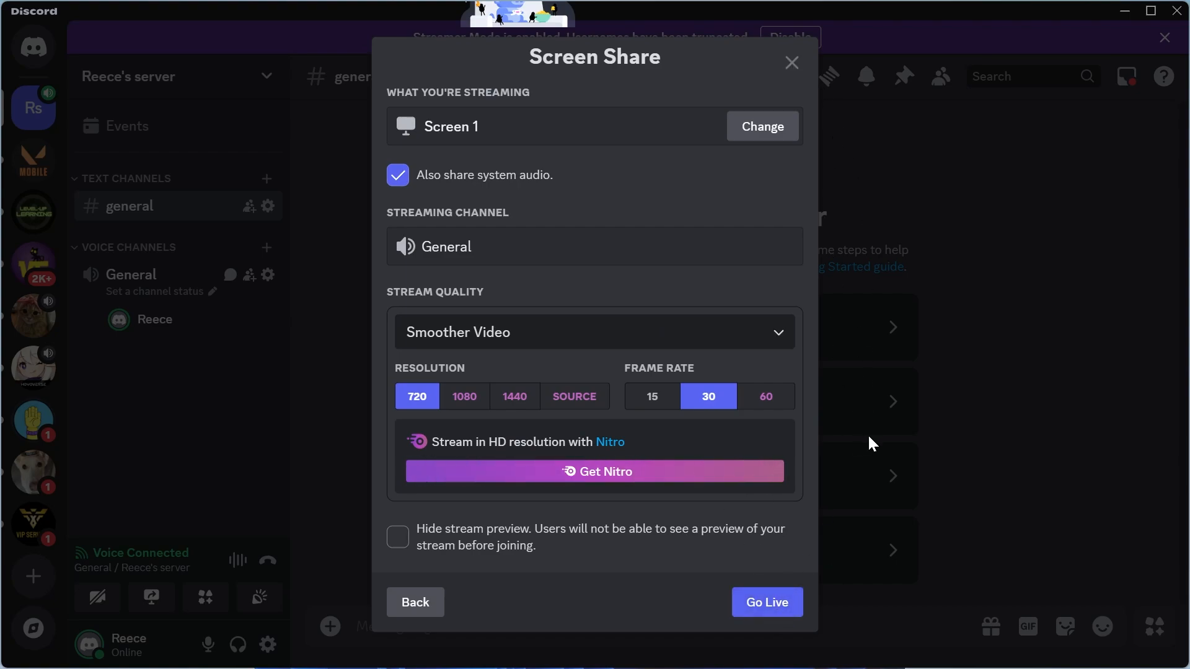
{"action": "left_click", "coordinate": [791, 64]}
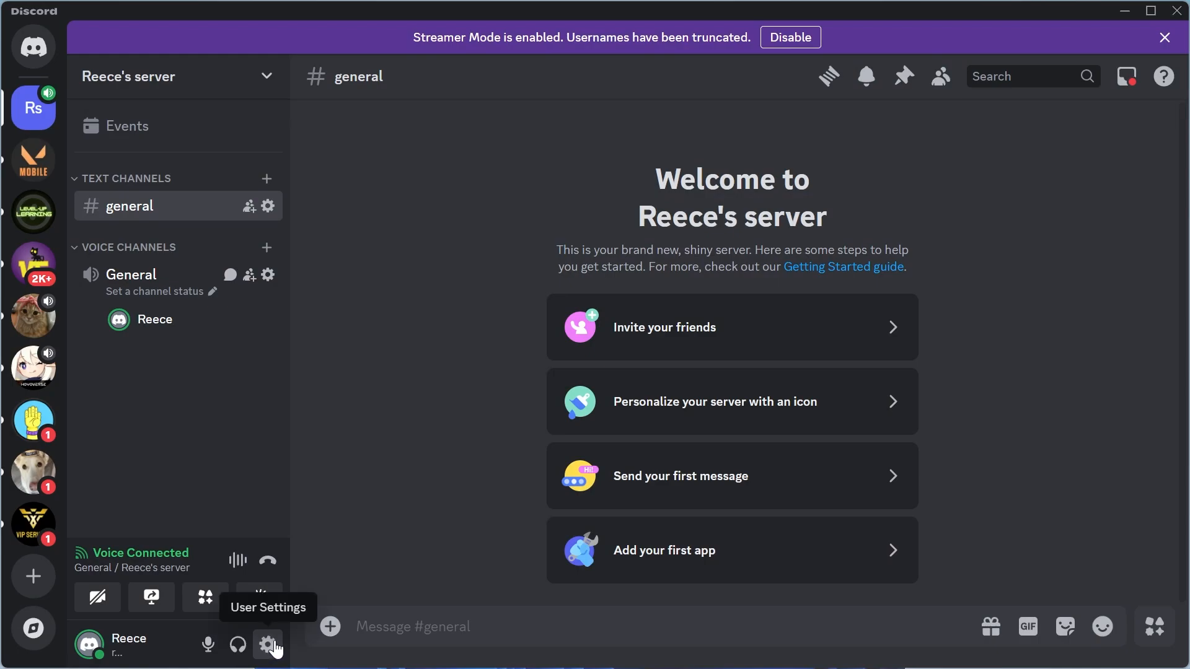
Step: Bring the Voice & Video screen-share capture options into view in User Settings
{"action": "left_click", "coordinate": [268, 646]}
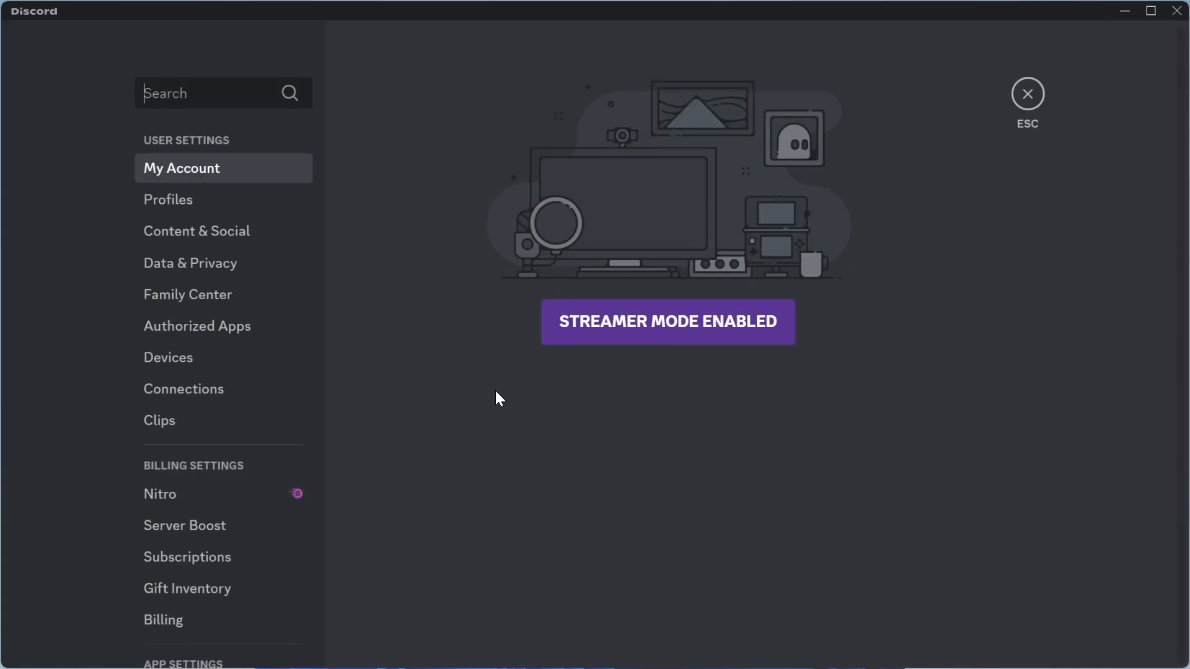
{"action": "scroll", "scroll_direction": "down", "scroll_amount": 3}
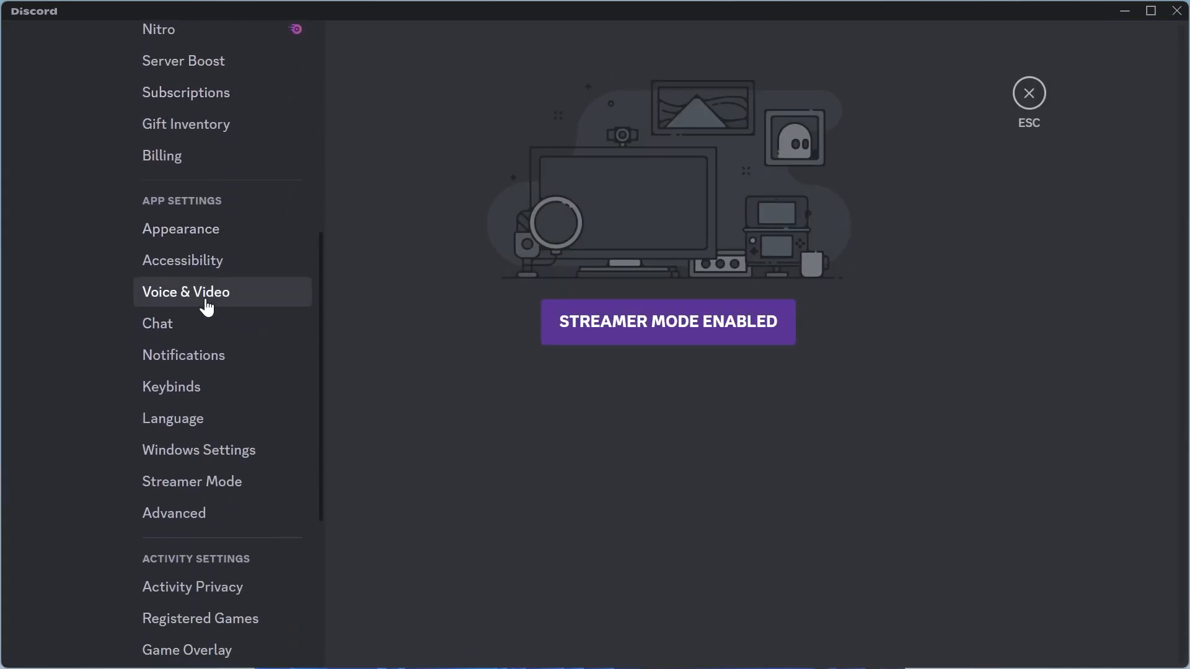
{"action": "scroll", "scroll_direction": "down", "scroll_amount": 3}
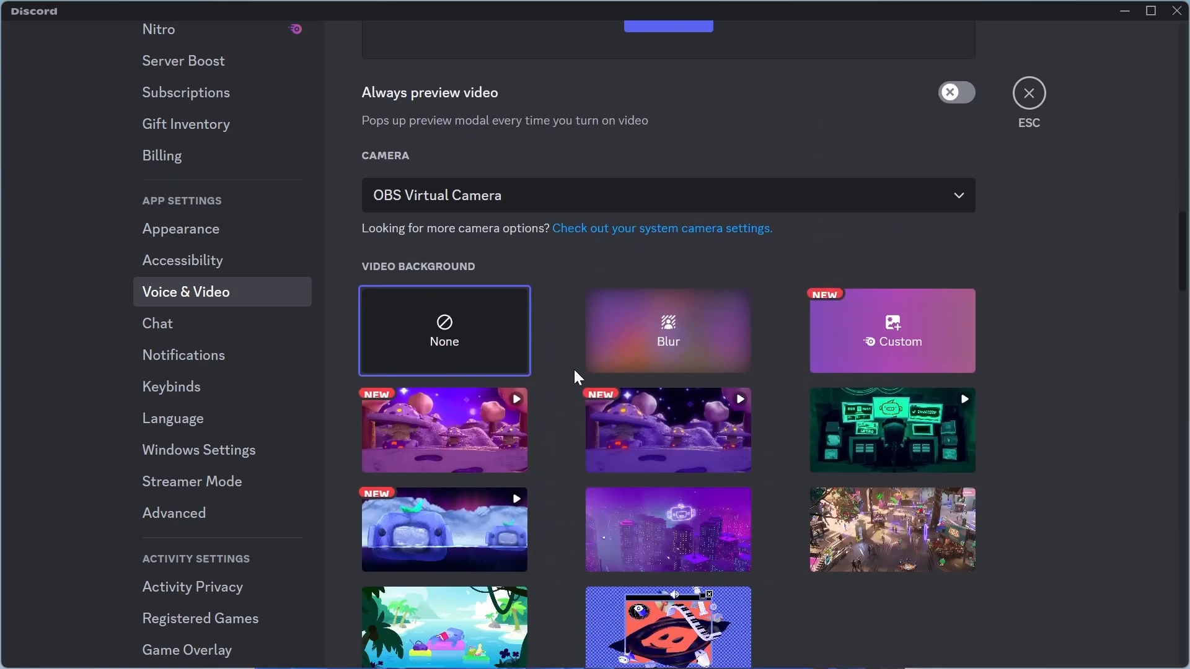
{"action": "scroll", "scroll_direction": "down", "scroll_amount": 3}
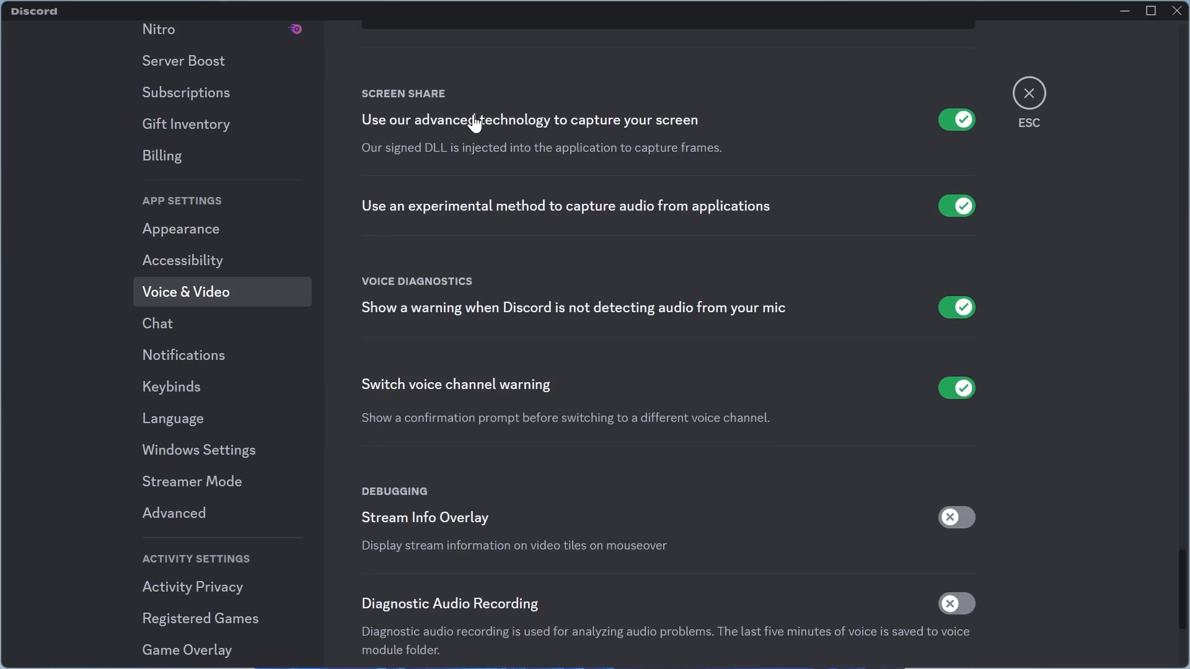
{"action": "mouse_move", "coordinate": [451, 140]}
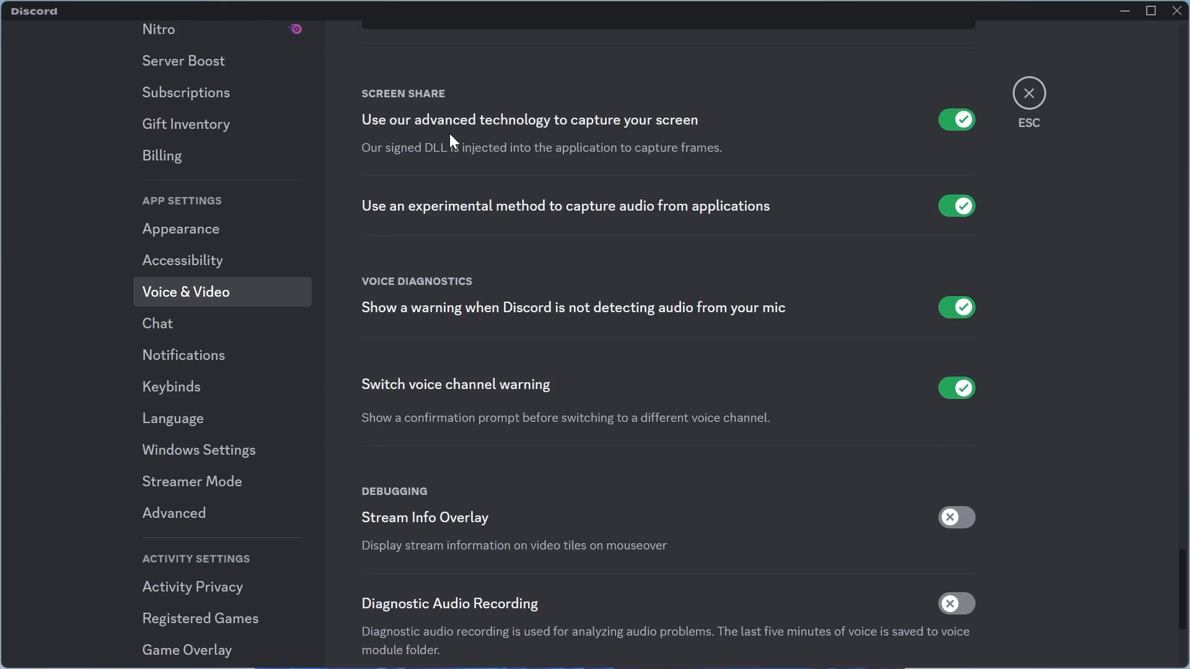
{"action": "mouse_move", "coordinate": [666, 140]}
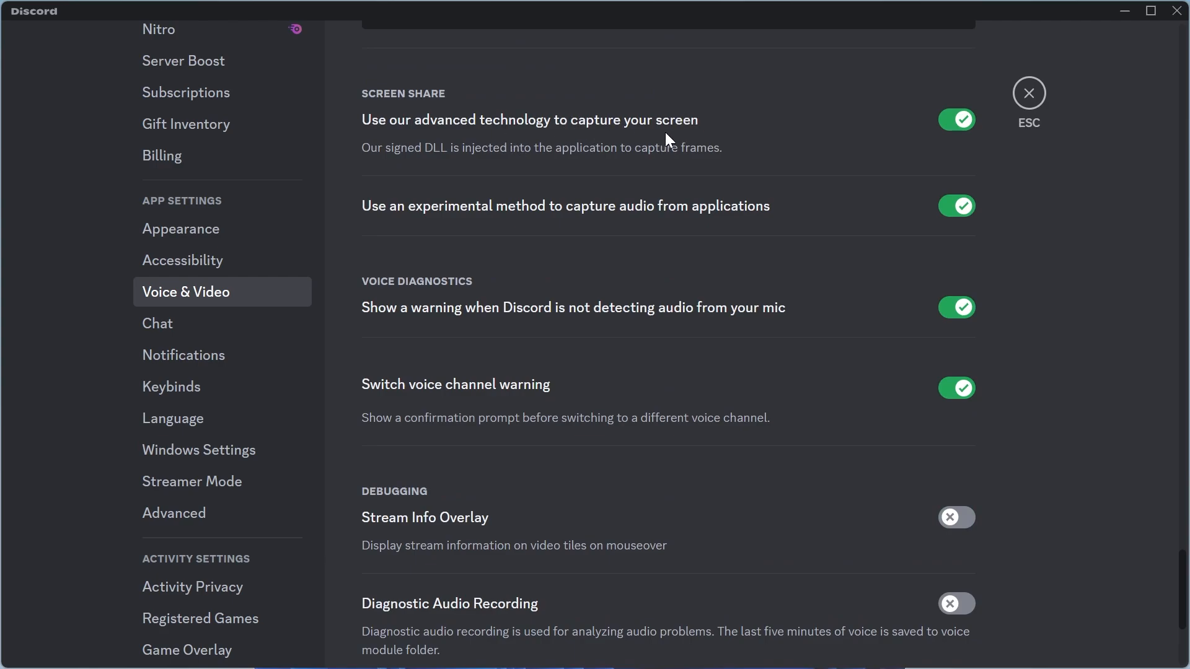
{"action": "scroll", "scroll_direction": "up", "scroll_amount": 3}
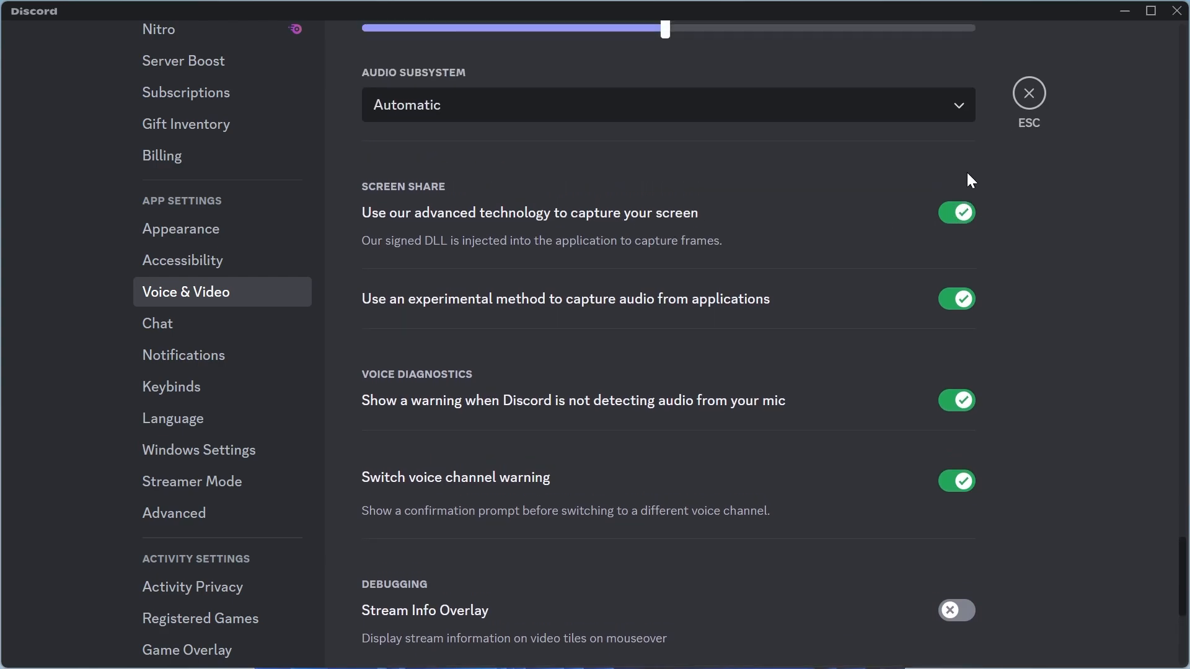
Step: Turn off 'Use our advanced technology to capture your screen' and bring up the Discord shortcut's menu
{"action": "left_click", "coordinate": [956, 212]}
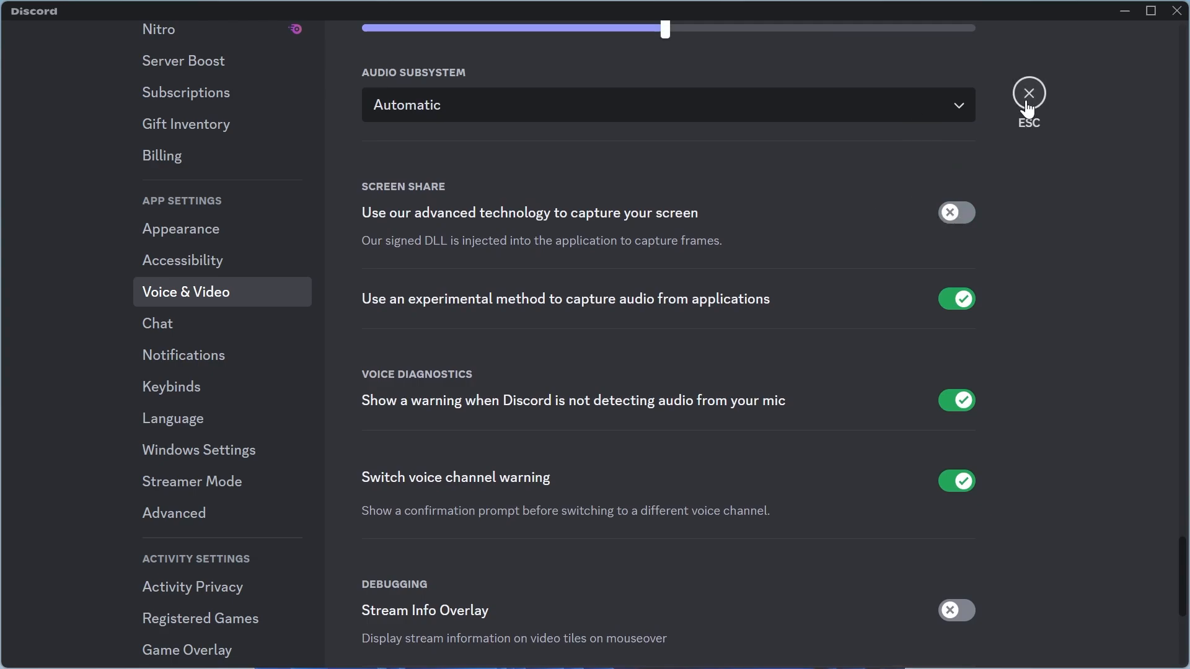
{"action": "mouse_move", "coordinate": [956, 212]}
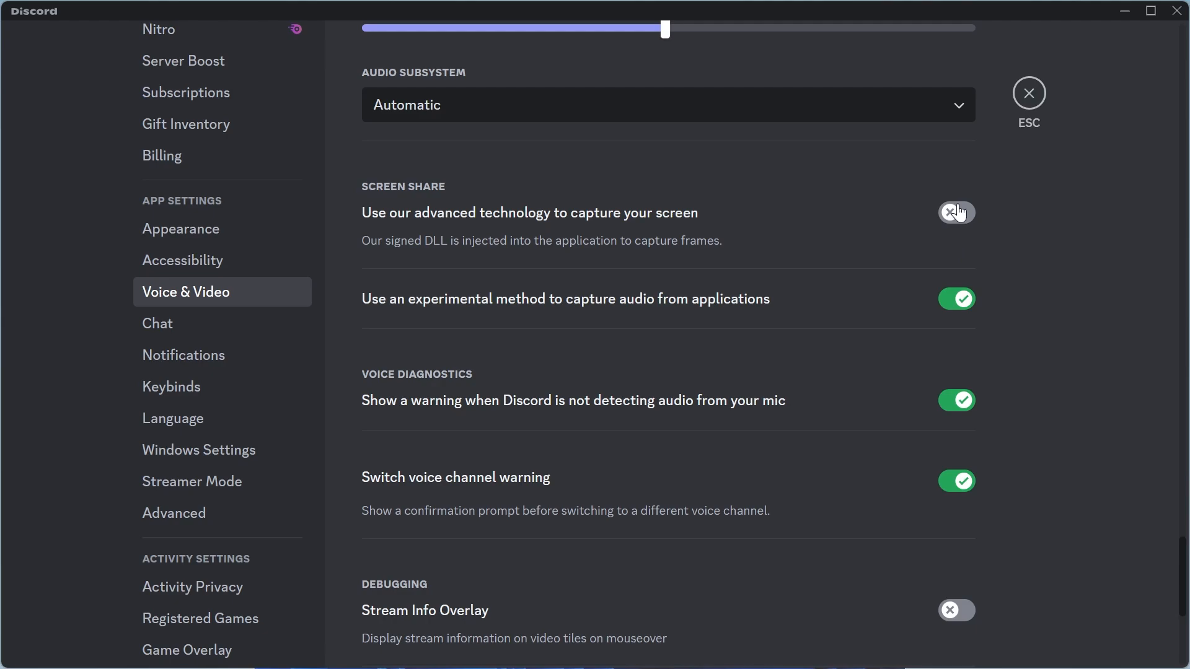
{"action": "mouse_move", "coordinate": [974, 232]}
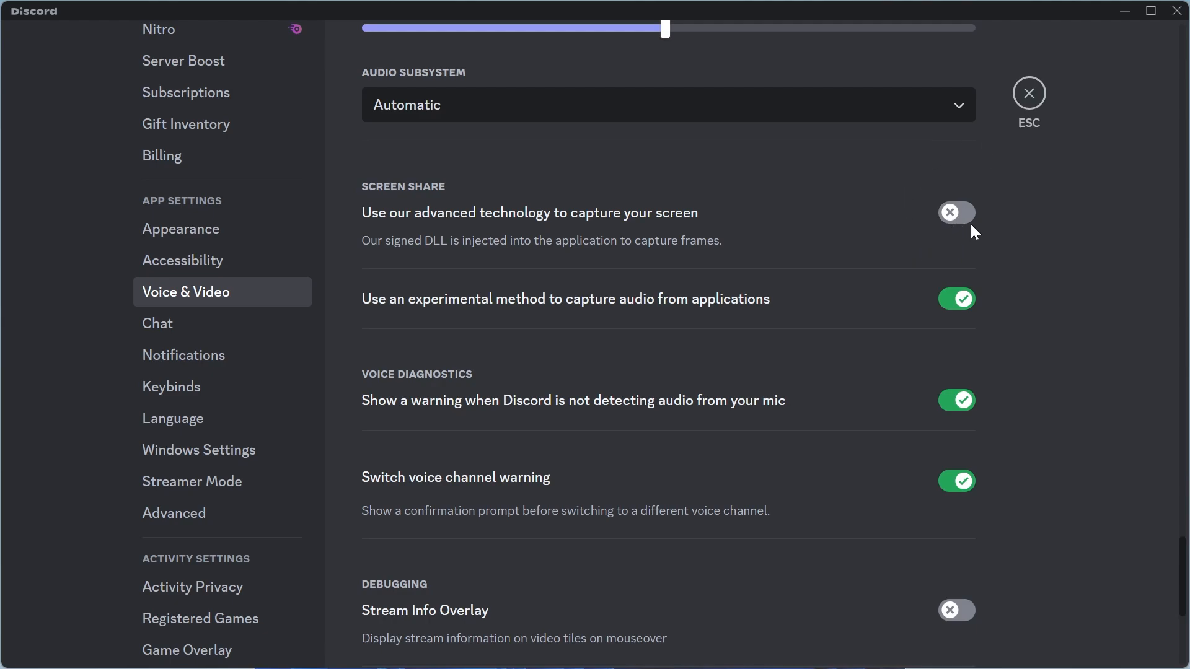
{"action": "mouse_move", "coordinate": [974, 224]}
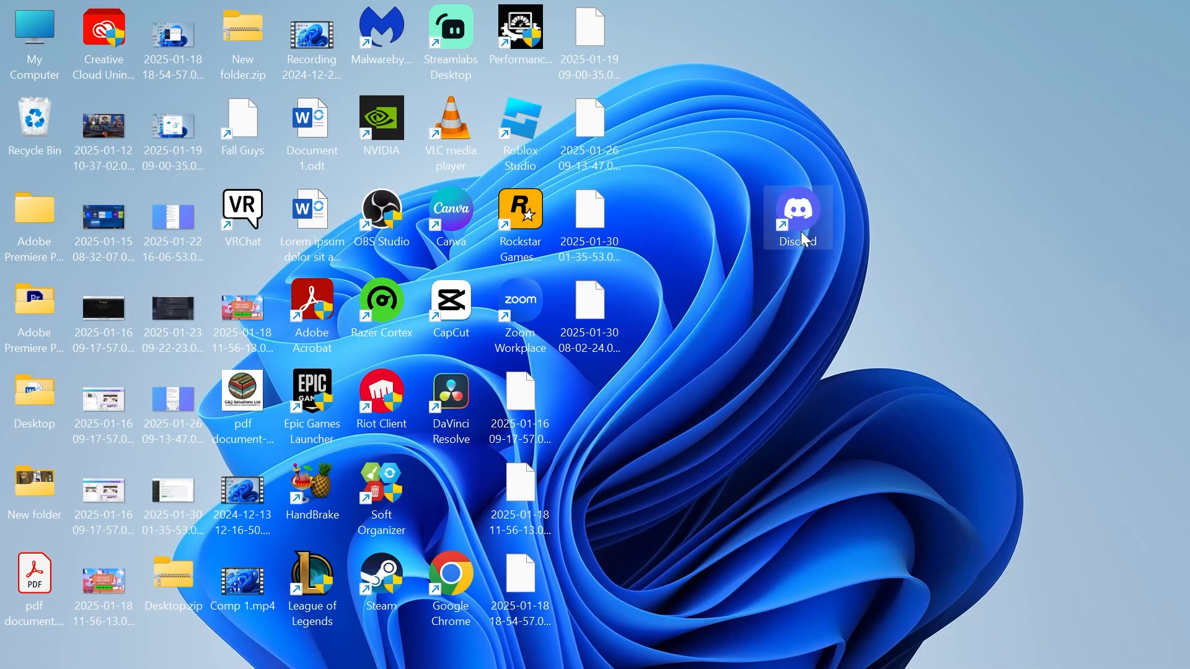
{"action": "mouse_move", "coordinate": [804, 200]}
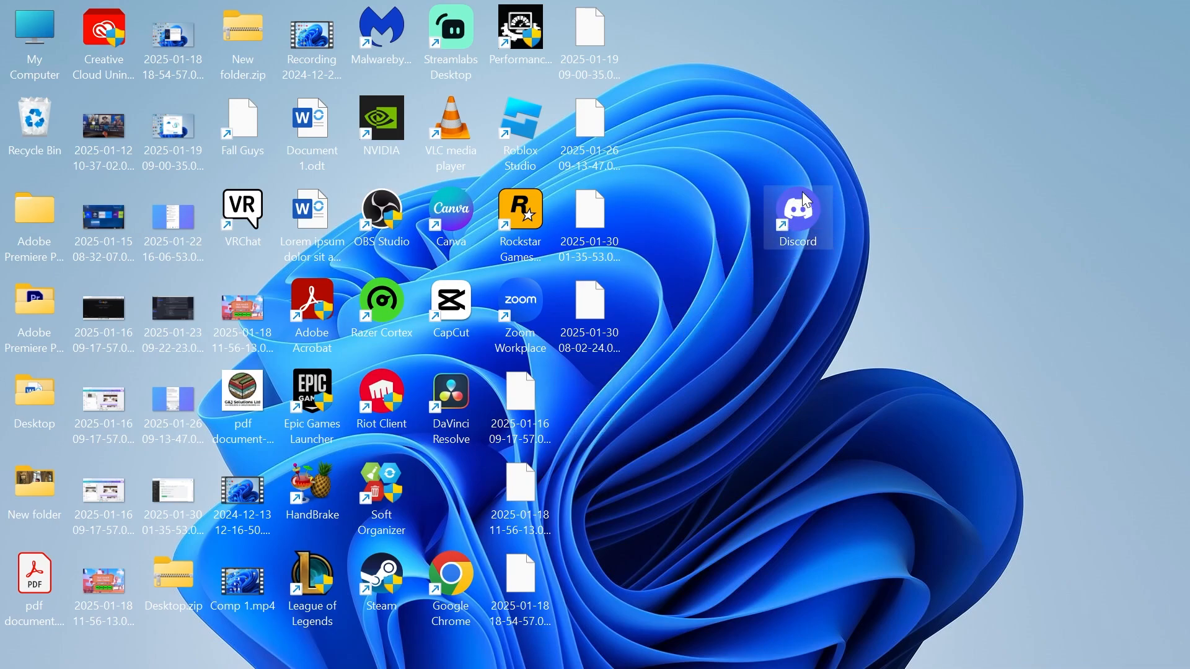
{"action": "right_click", "coordinate": [797, 215]}
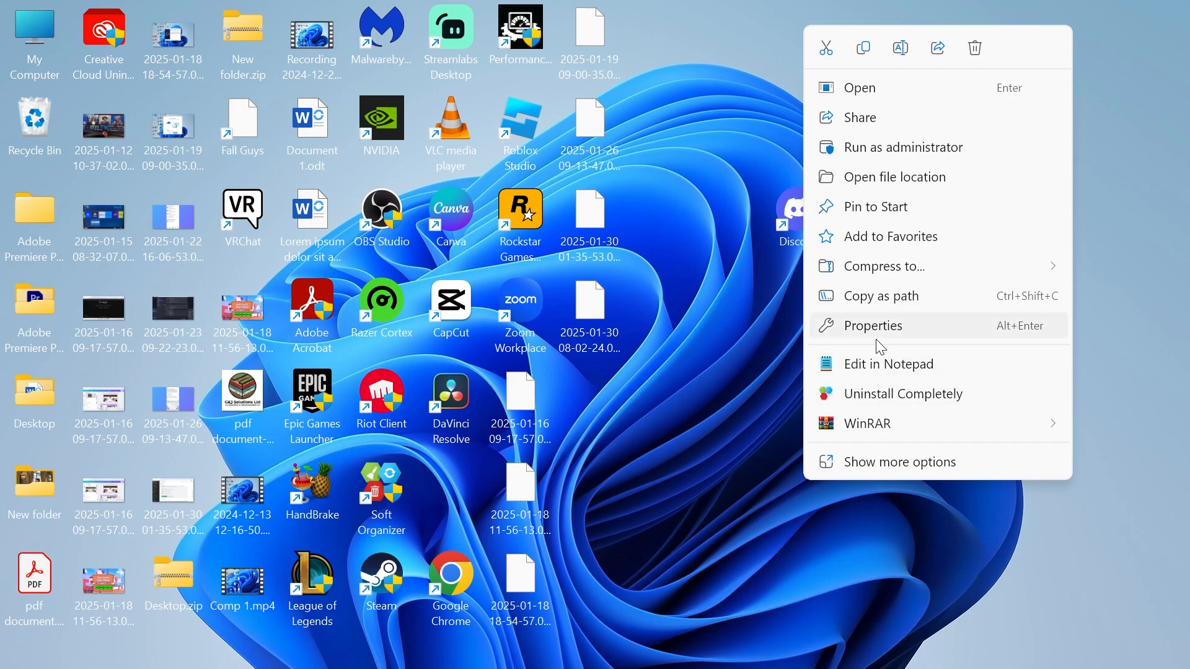
Step: Open the Discord desktop shortcut's Properties window
{"action": "left_click", "coordinate": [874, 324]}
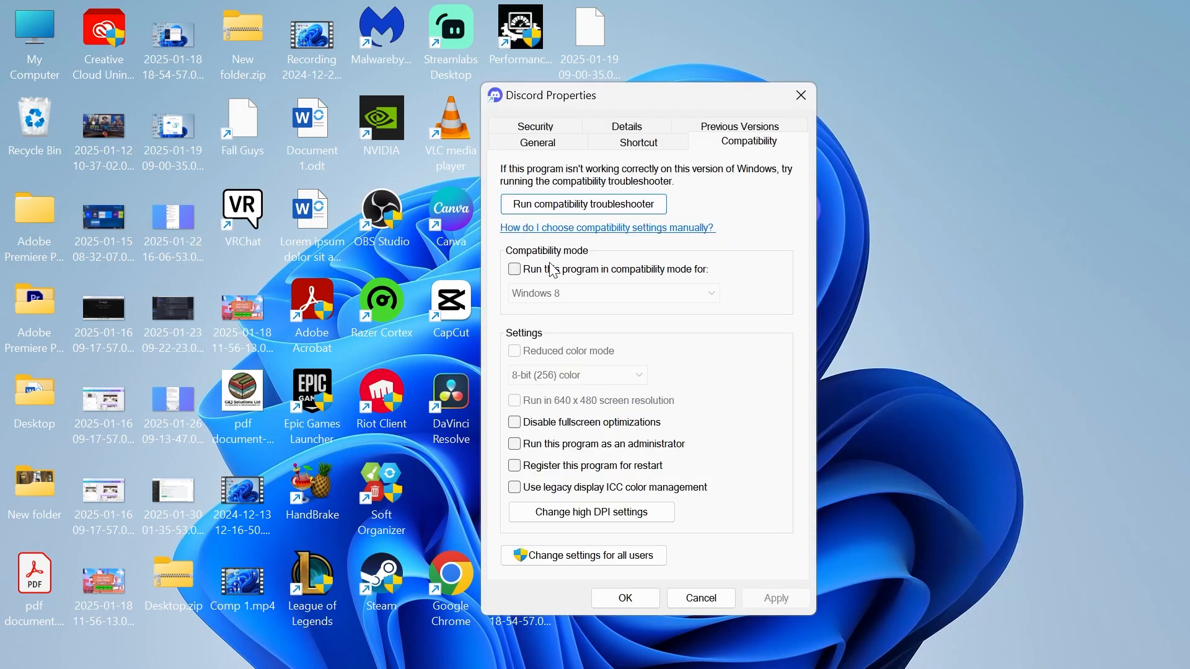
{"action": "mouse_move", "coordinate": [528, 279]}
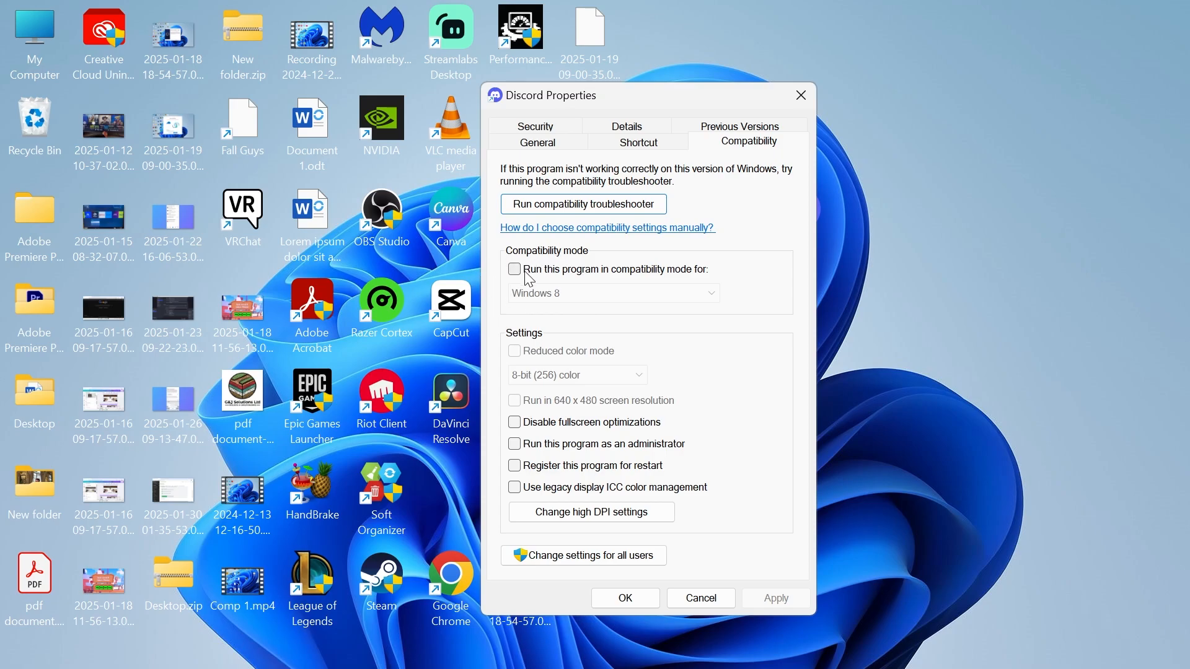
{"action": "mouse_move", "coordinate": [646, 461]}
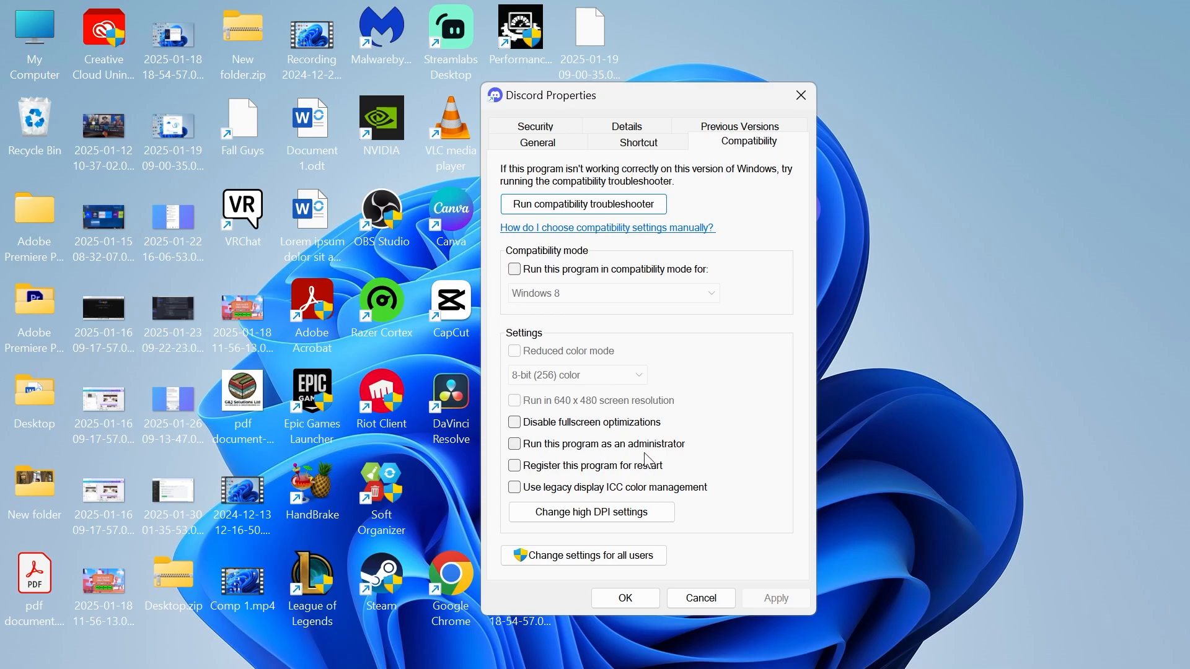
{"action": "mouse_move", "coordinate": [526, 451]}
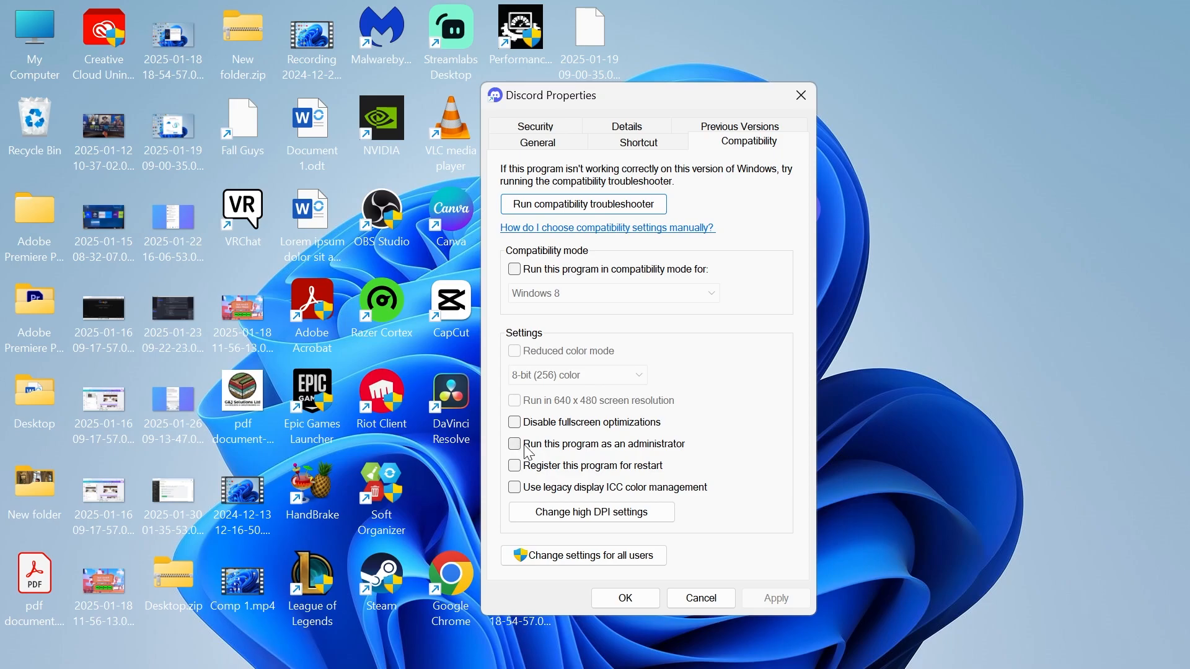
{"action": "mouse_move", "coordinate": [718, 594]}
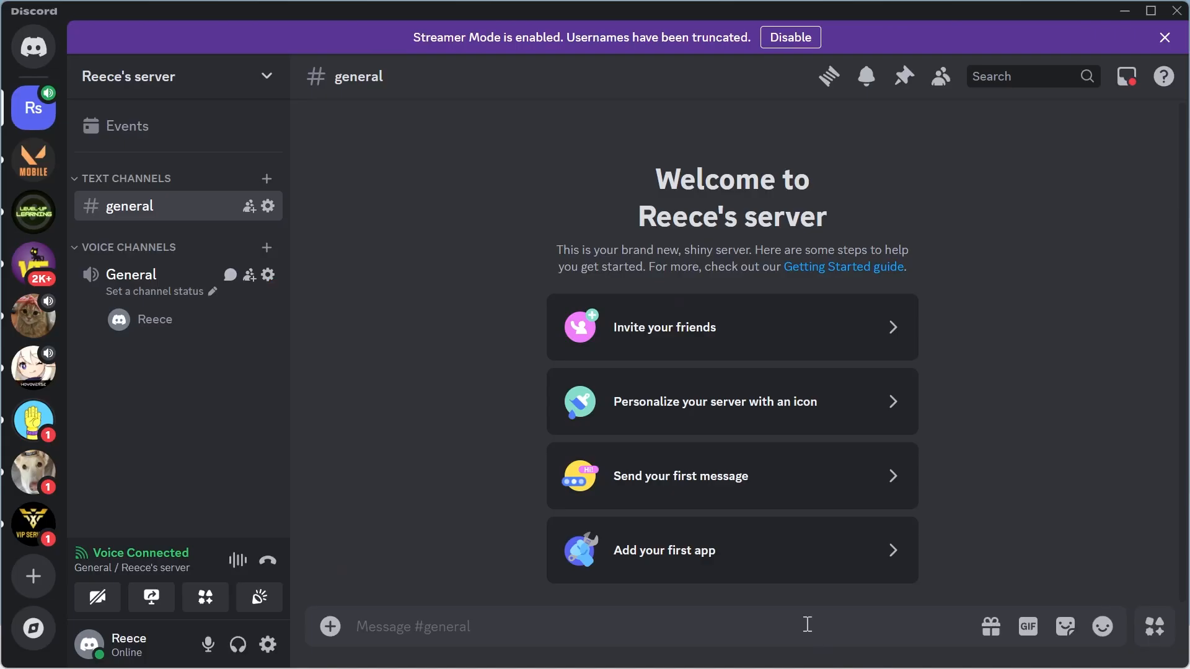
{"action": "mouse_move", "coordinate": [466, 272]}
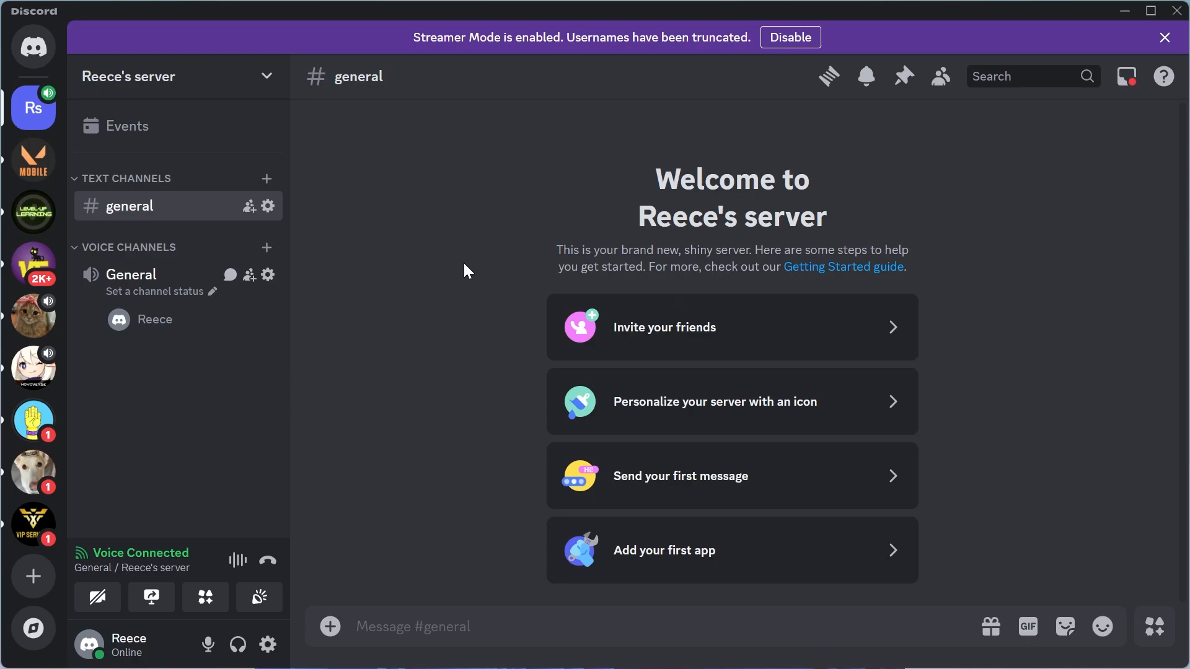